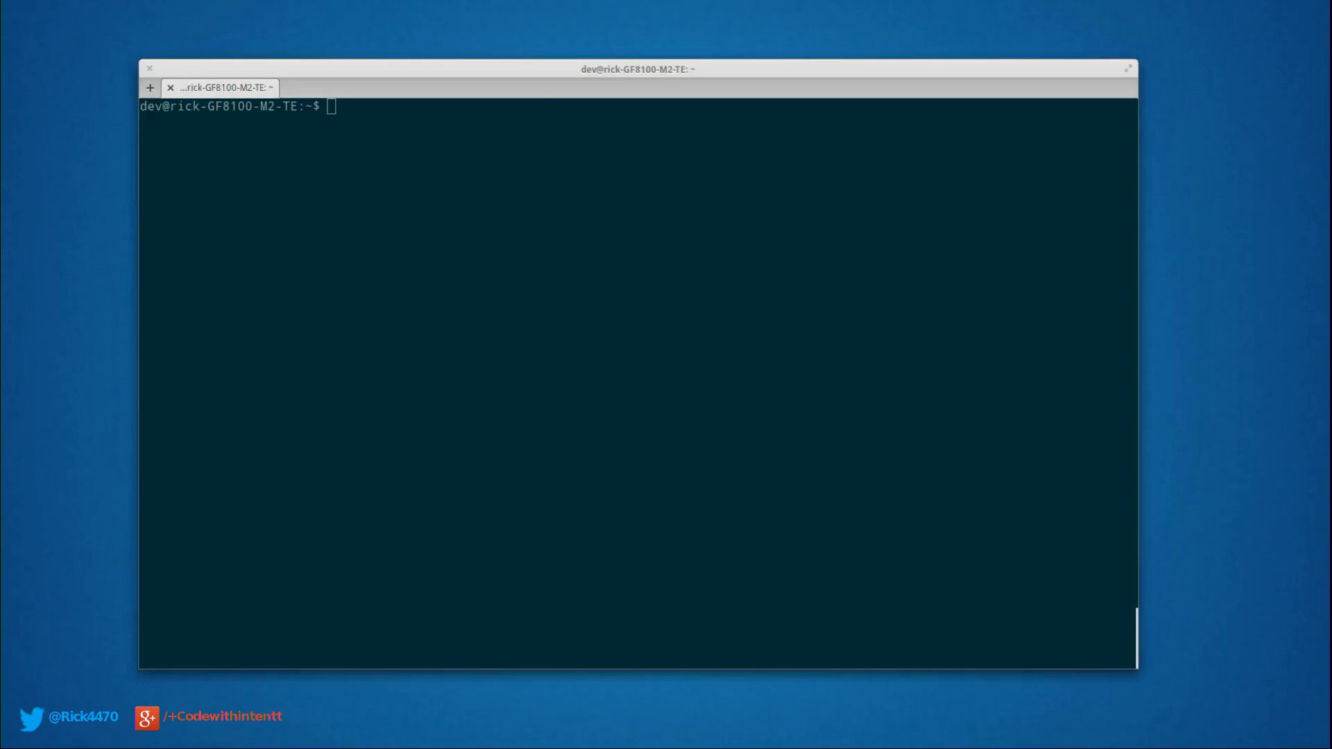
{"action": "mouse_move", "coordinate": [699, 313]}
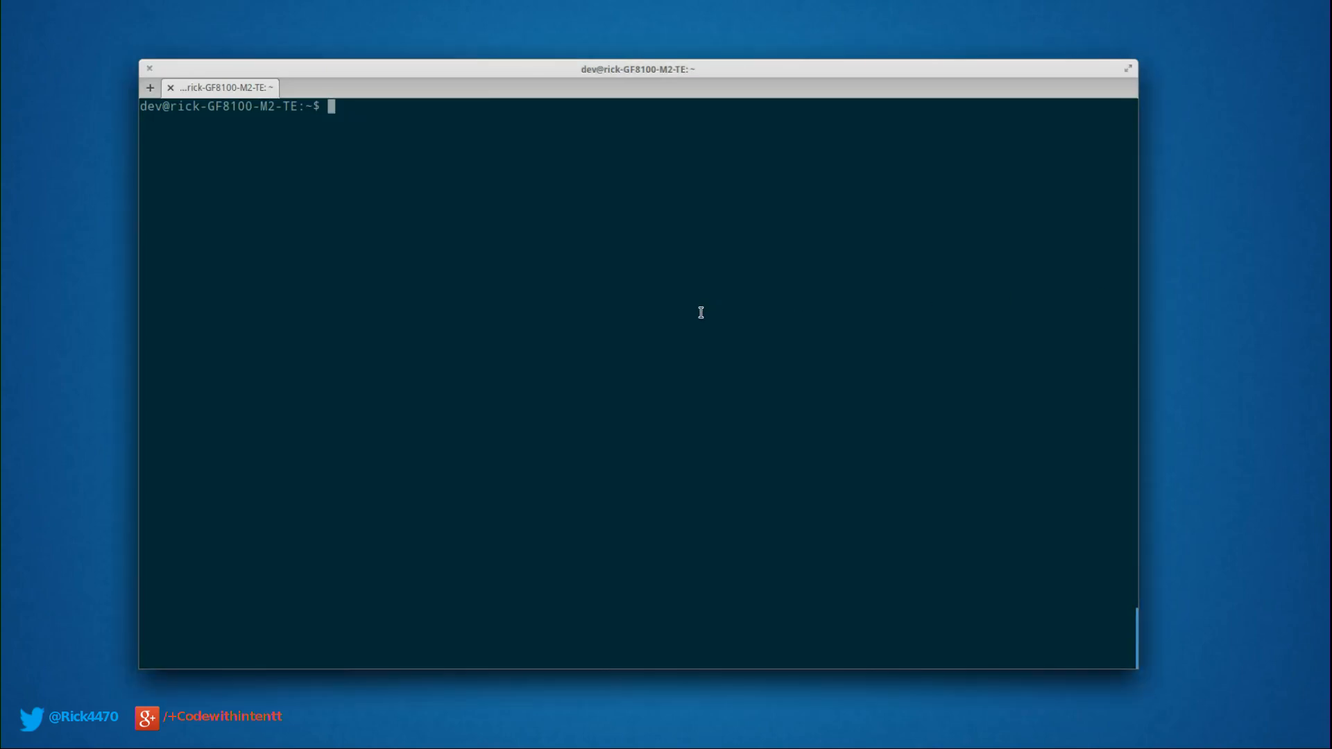
Step: Start the Redis server with redis-server using the redis/redis.conf configuration
{"action": "type", "text": "erdis-"}
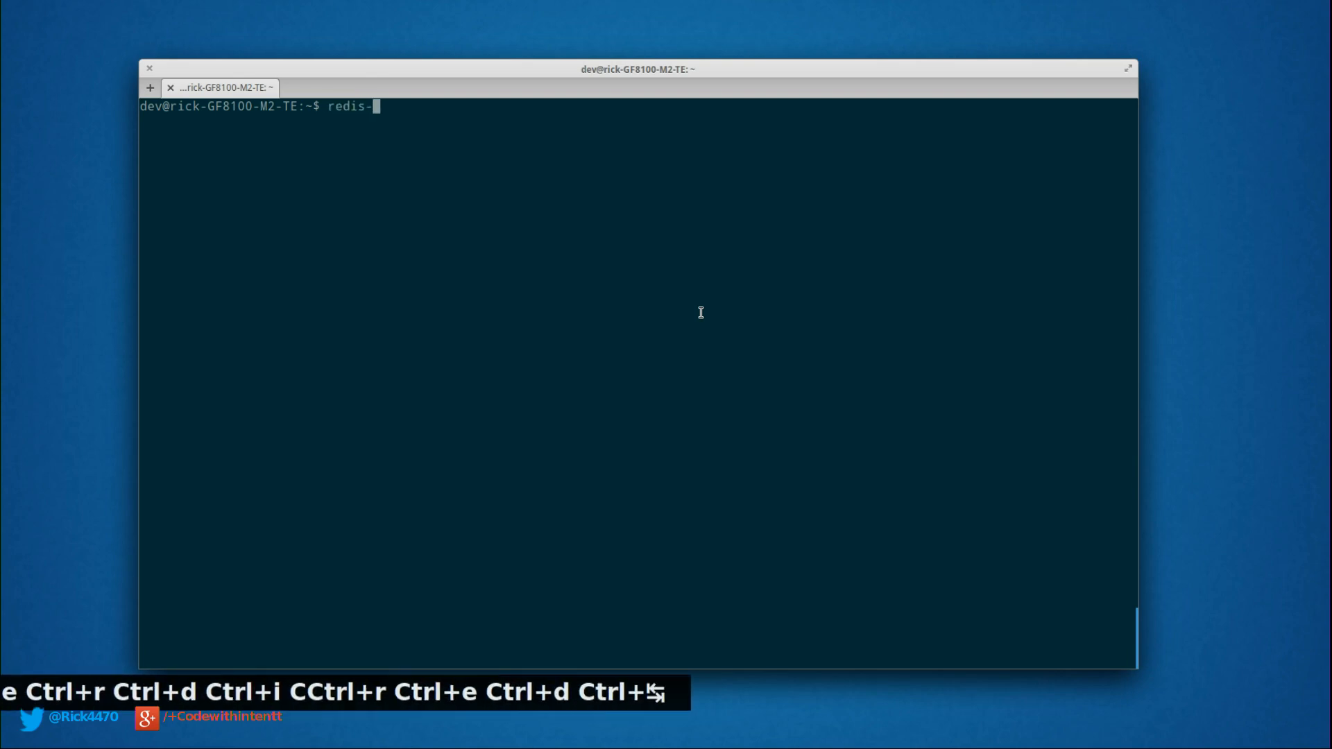
{"action": "type", "text": "server"}
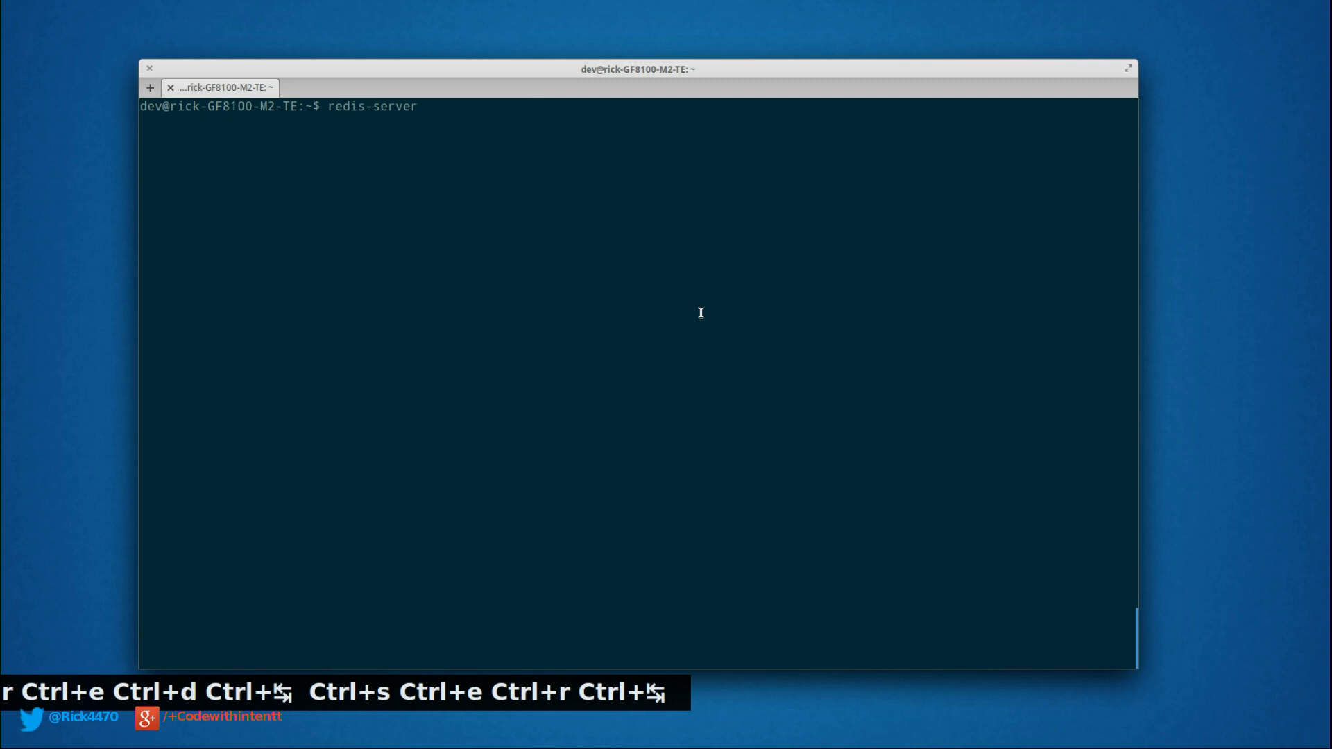
{"action": "type", "text": "redis/redis."}
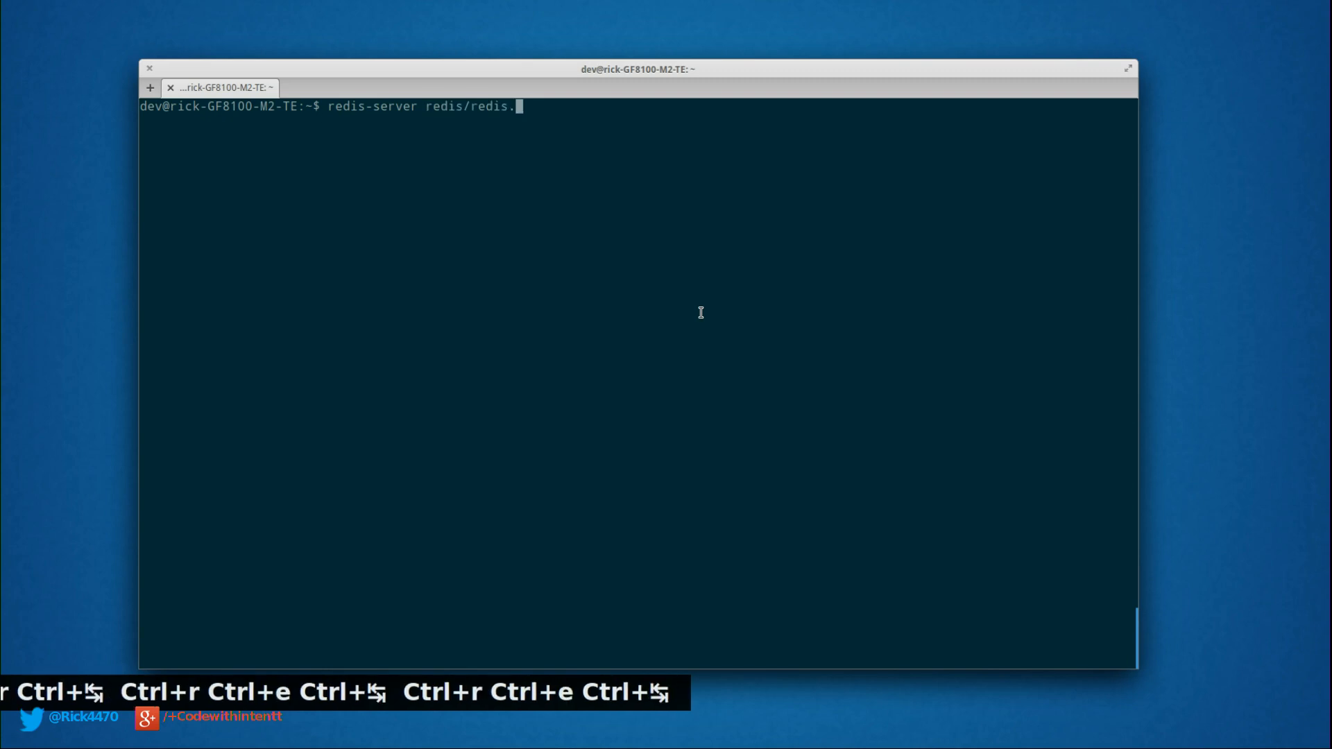
{"action": "key", "text": "Return"}
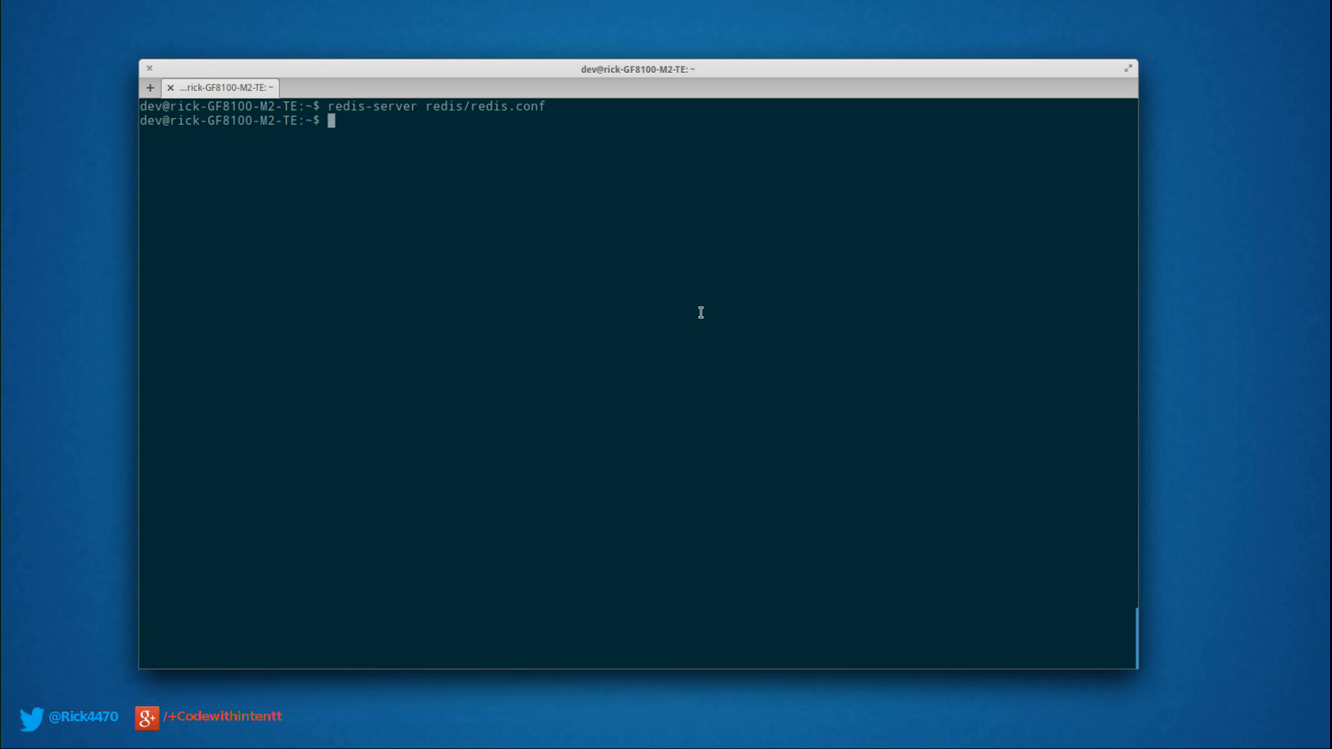
Step: Connect redis-cli to 127.0.0.1:6379 and ping the server, getting PONG back
{"action": "type", "text": "redis-cli"}
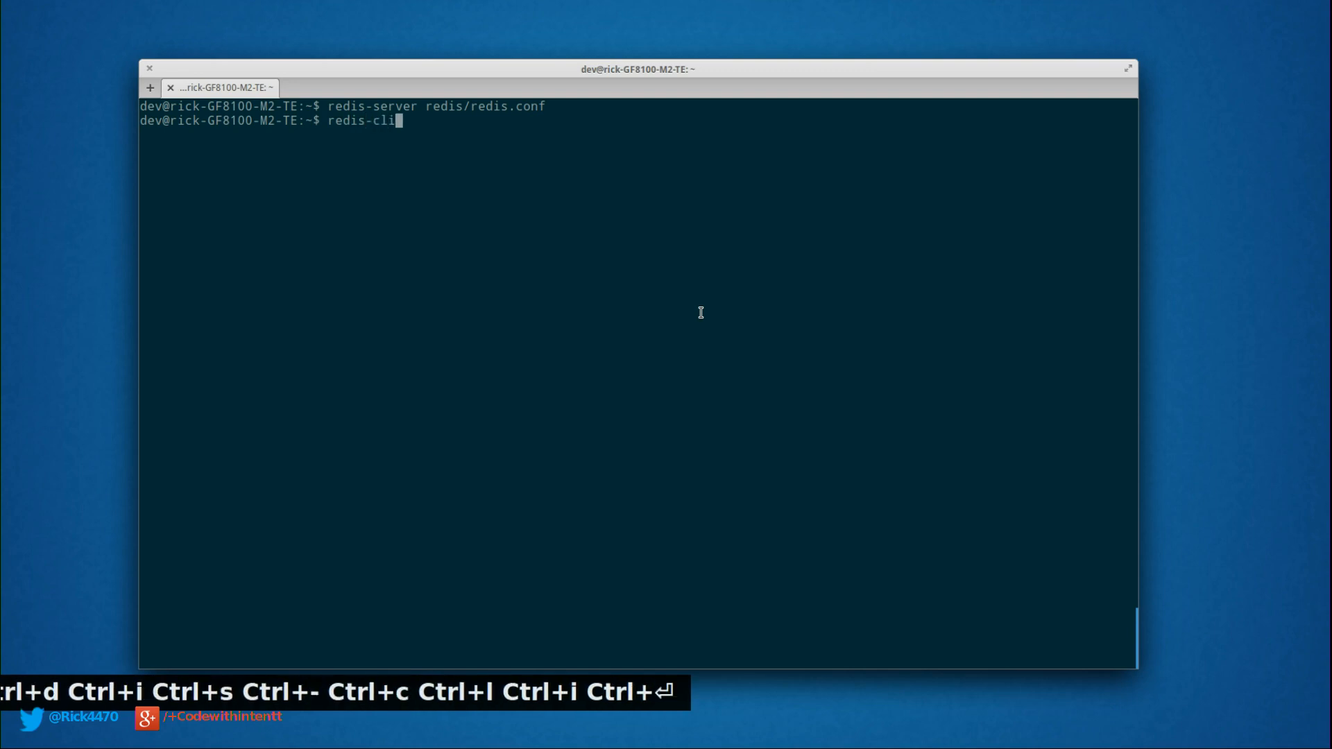
{"action": "key", "text": "Return"}
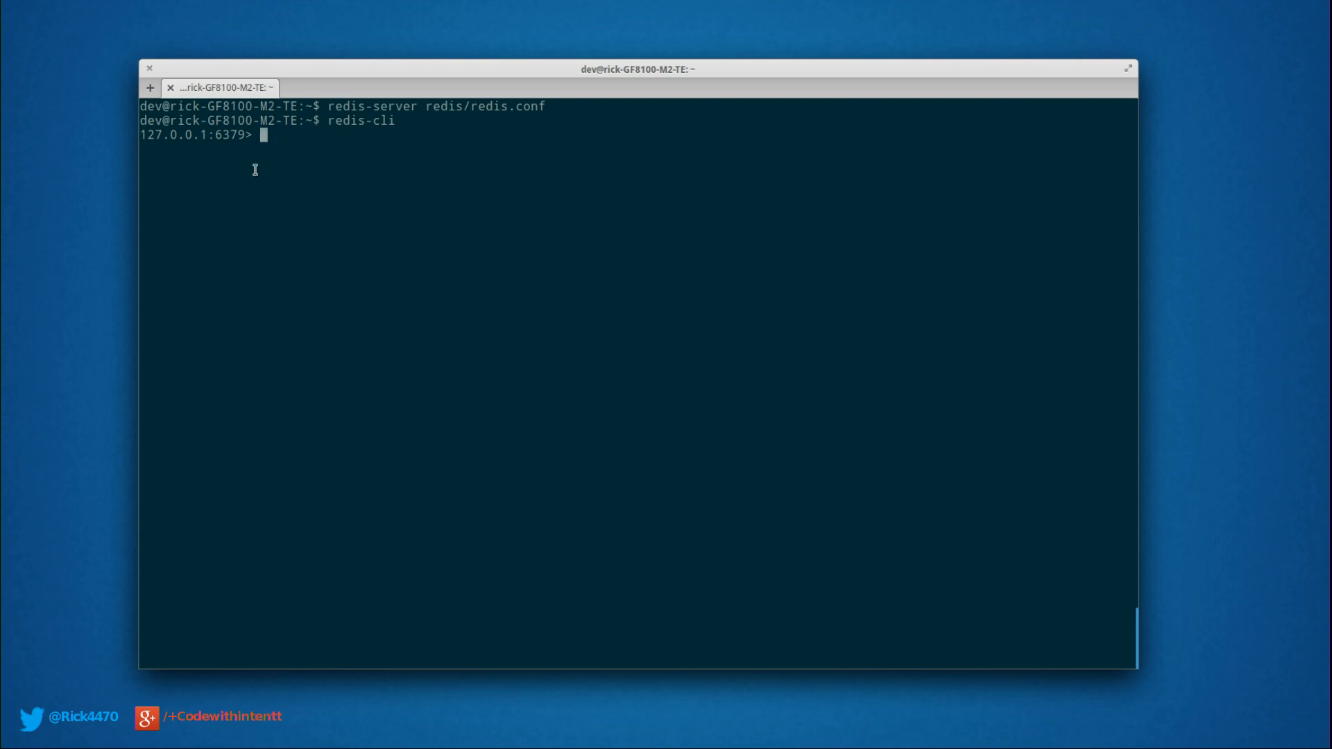
{"action": "mouse_move", "coordinate": [1317, 367]}
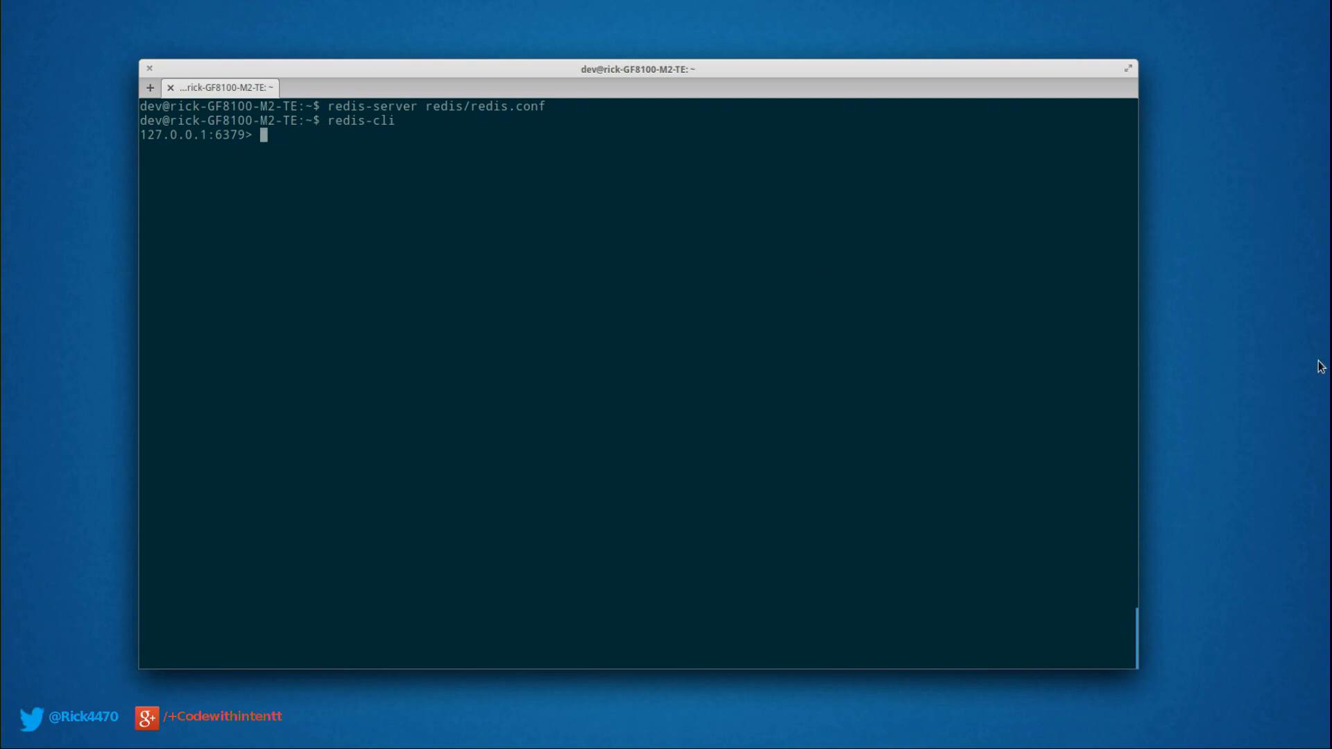
{"action": "mouse_move", "coordinate": [845, 331]}
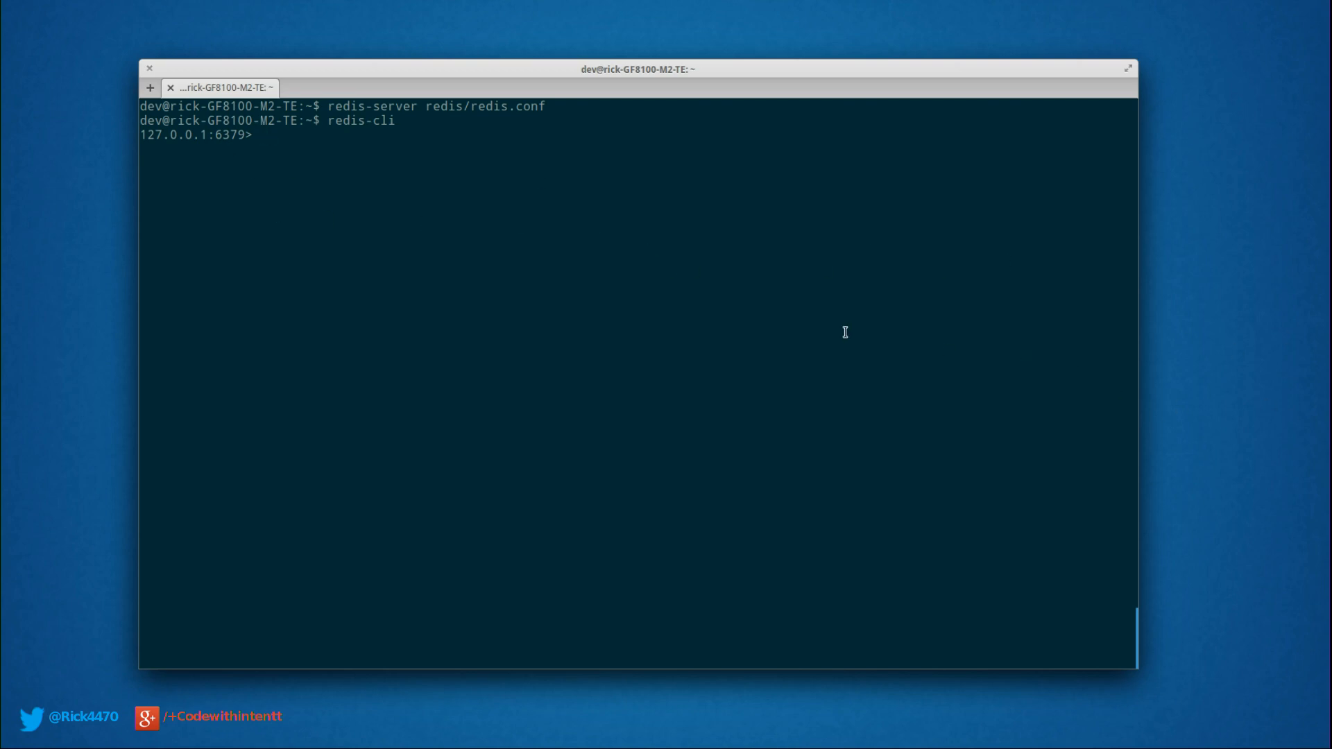
{"action": "type", "text": "p"}
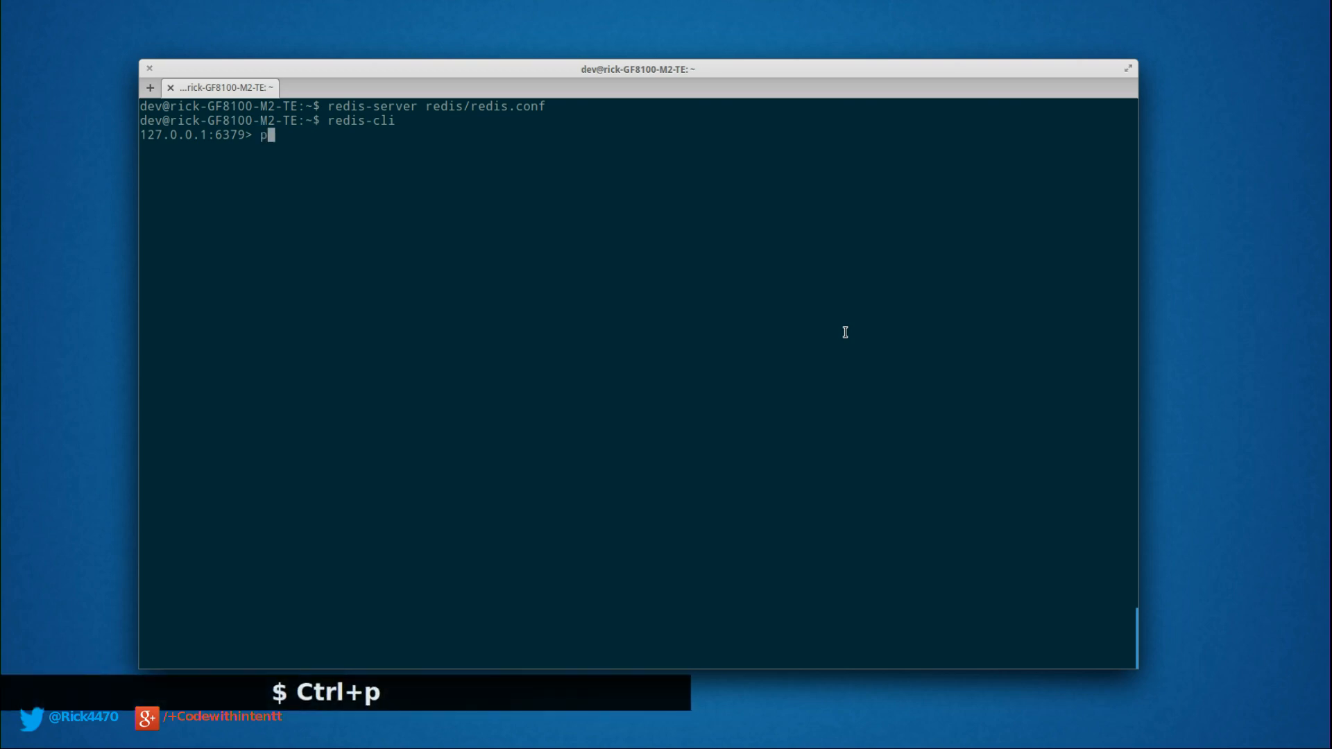
{"action": "key", "text": "Return"}
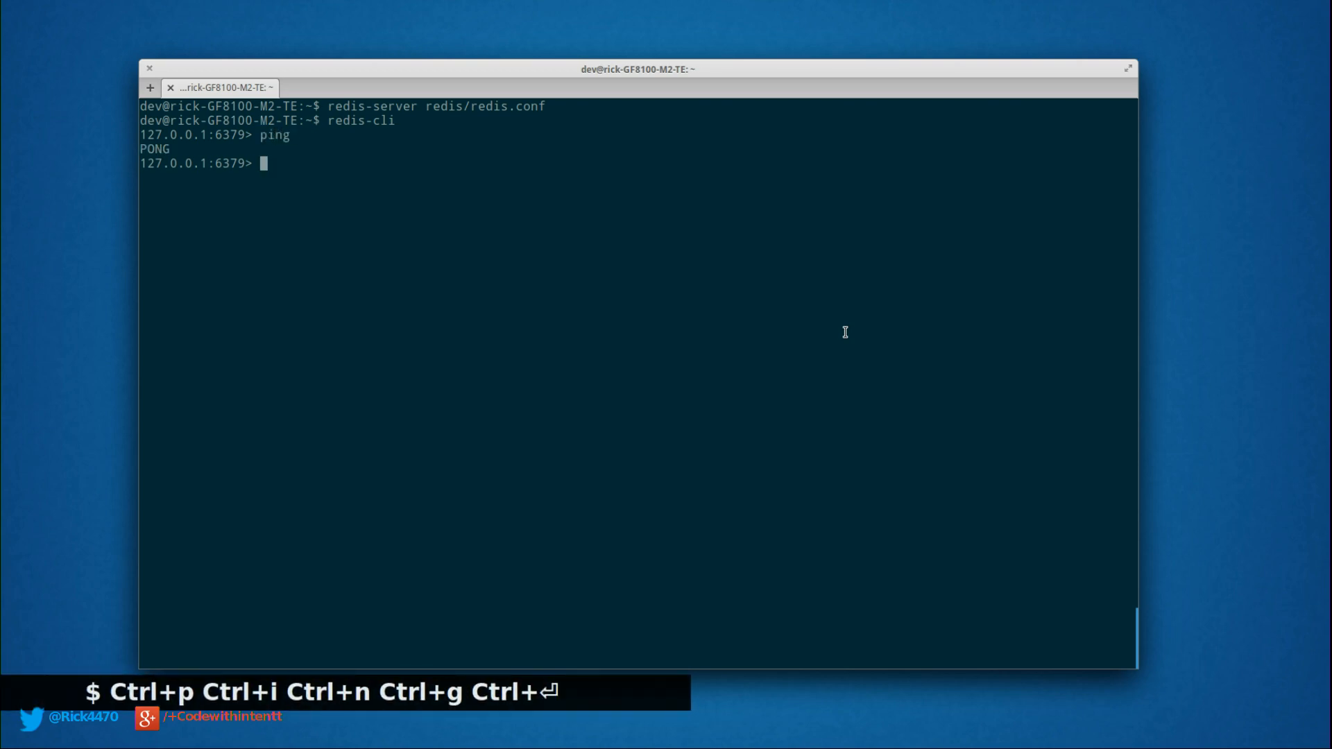
{"action": "mouse_move", "coordinate": [1076, 340]}
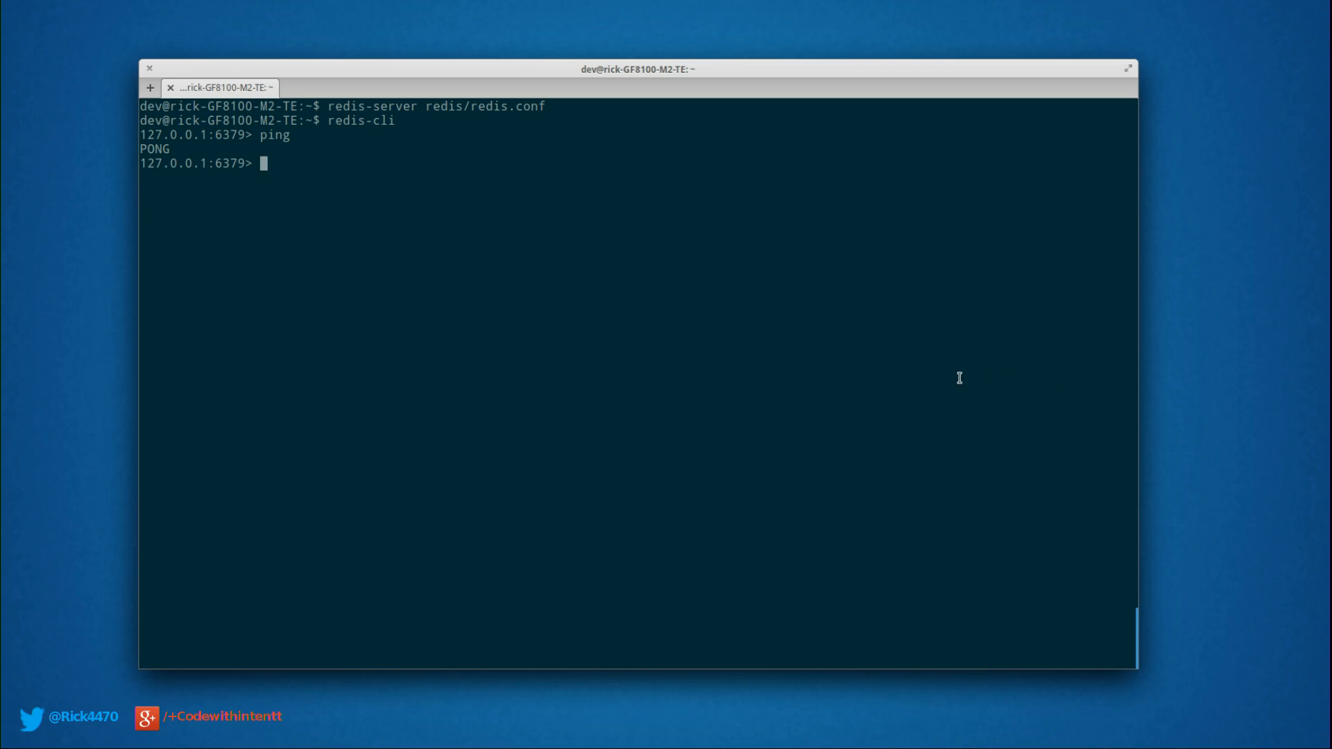
{"action": "mouse_move", "coordinate": [939, 375]}
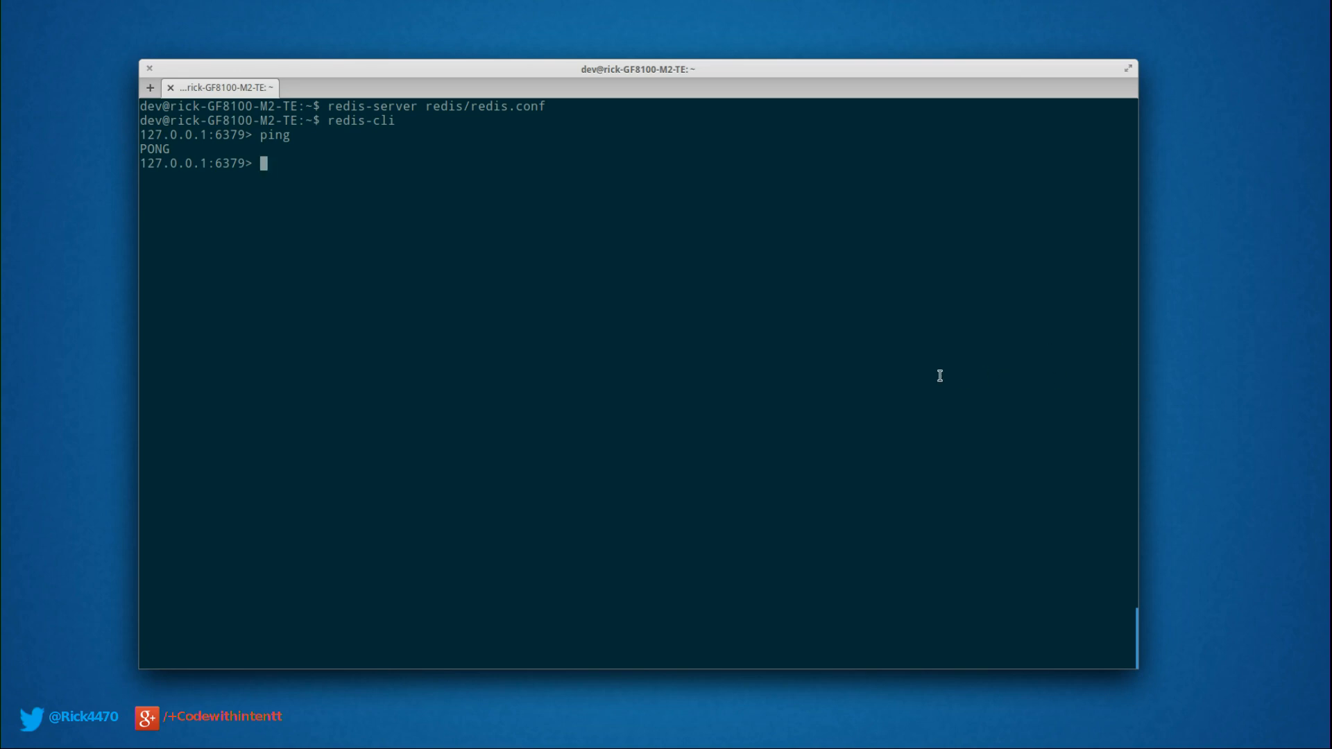
Step: Store key pine with value "apple" and read it back as "apple"
{"action": "type", "text": "set pine"}
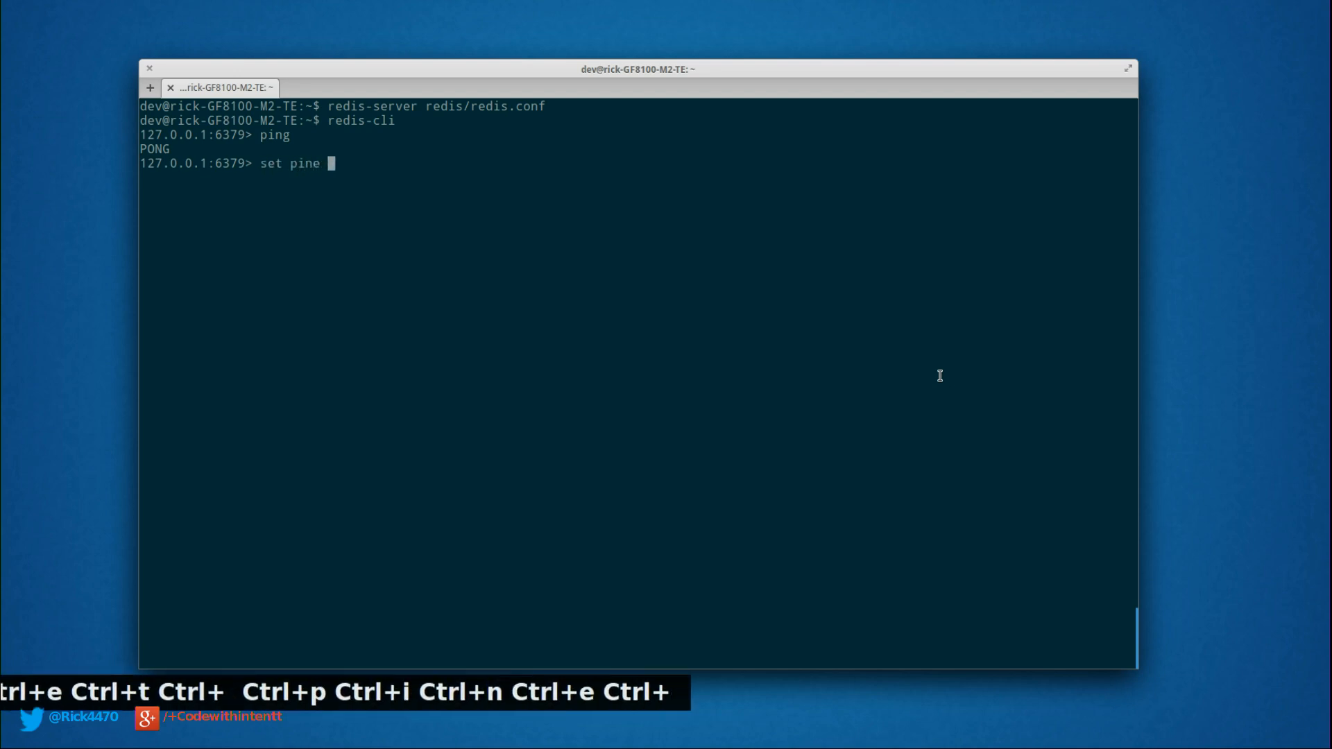
{"action": "type", "text": "\""}
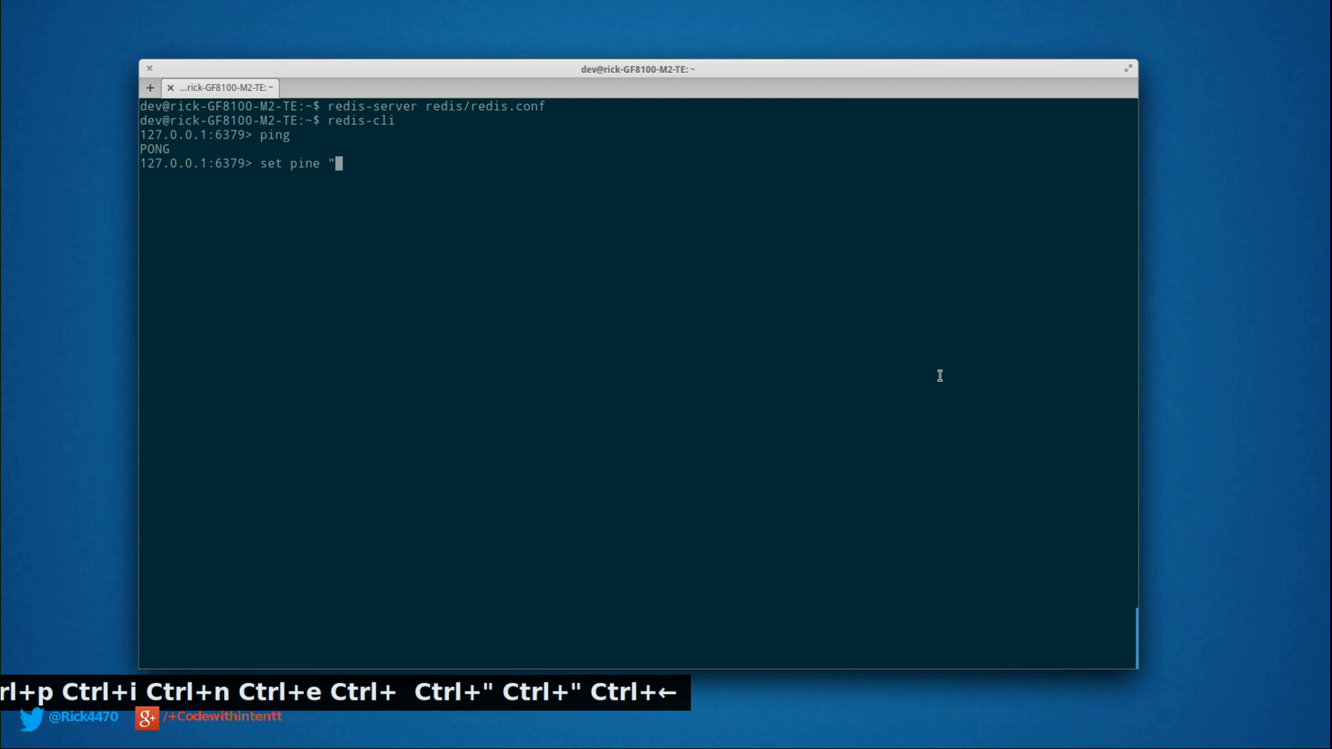
{"action": "type", "text": "apple\""}
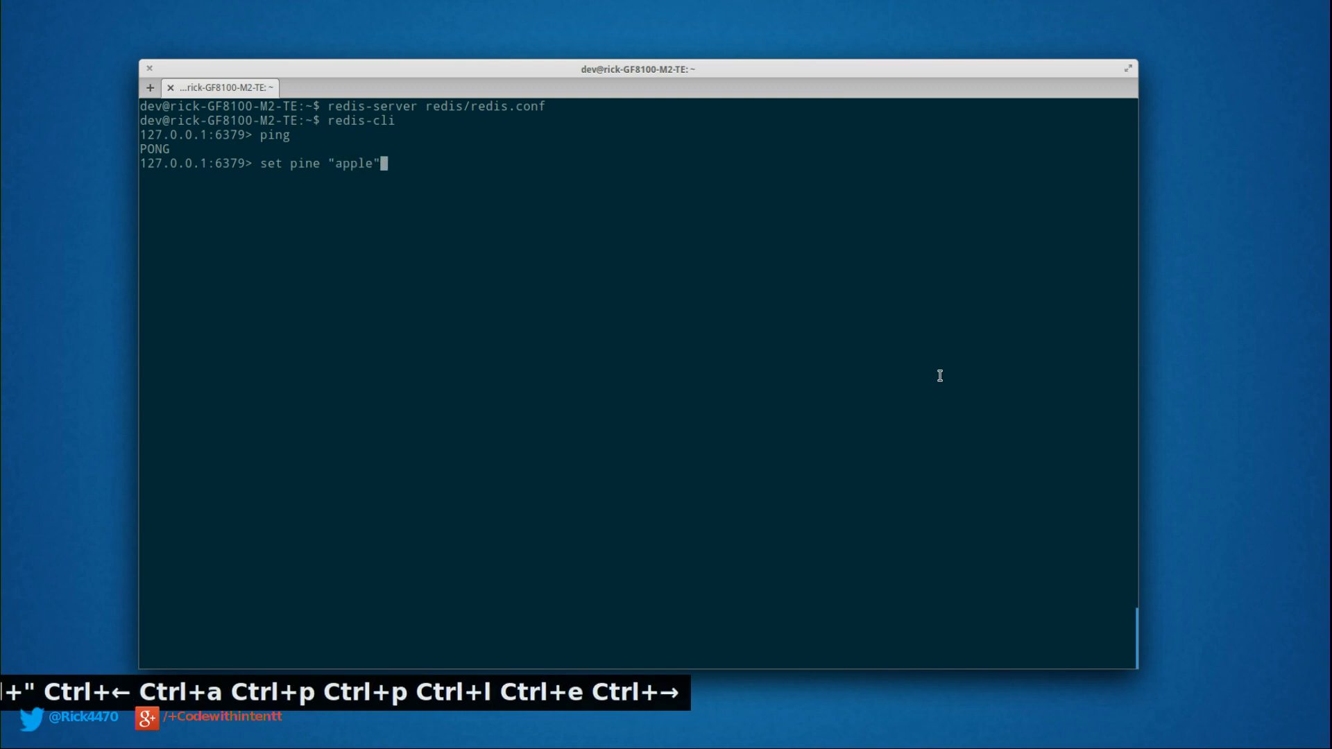
{"action": "key", "text": "Return"}
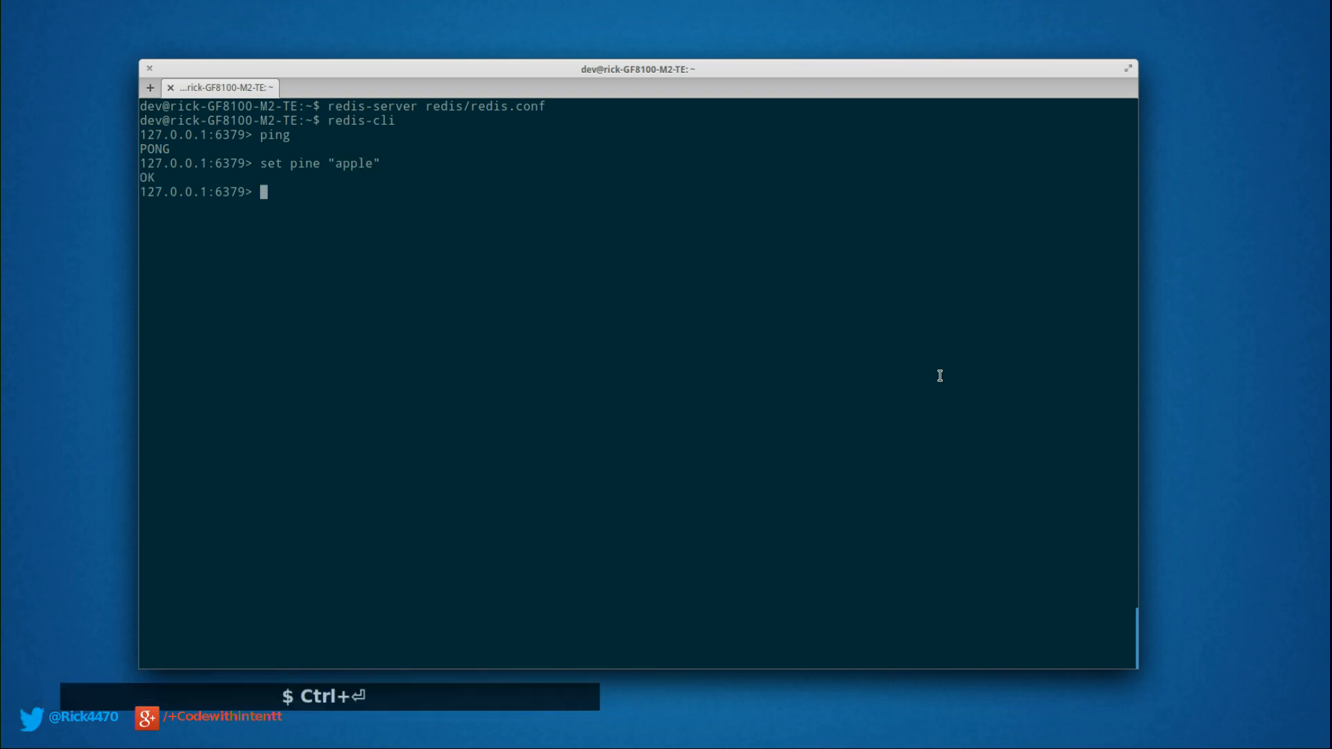
{"action": "type", "text": "get pi"}
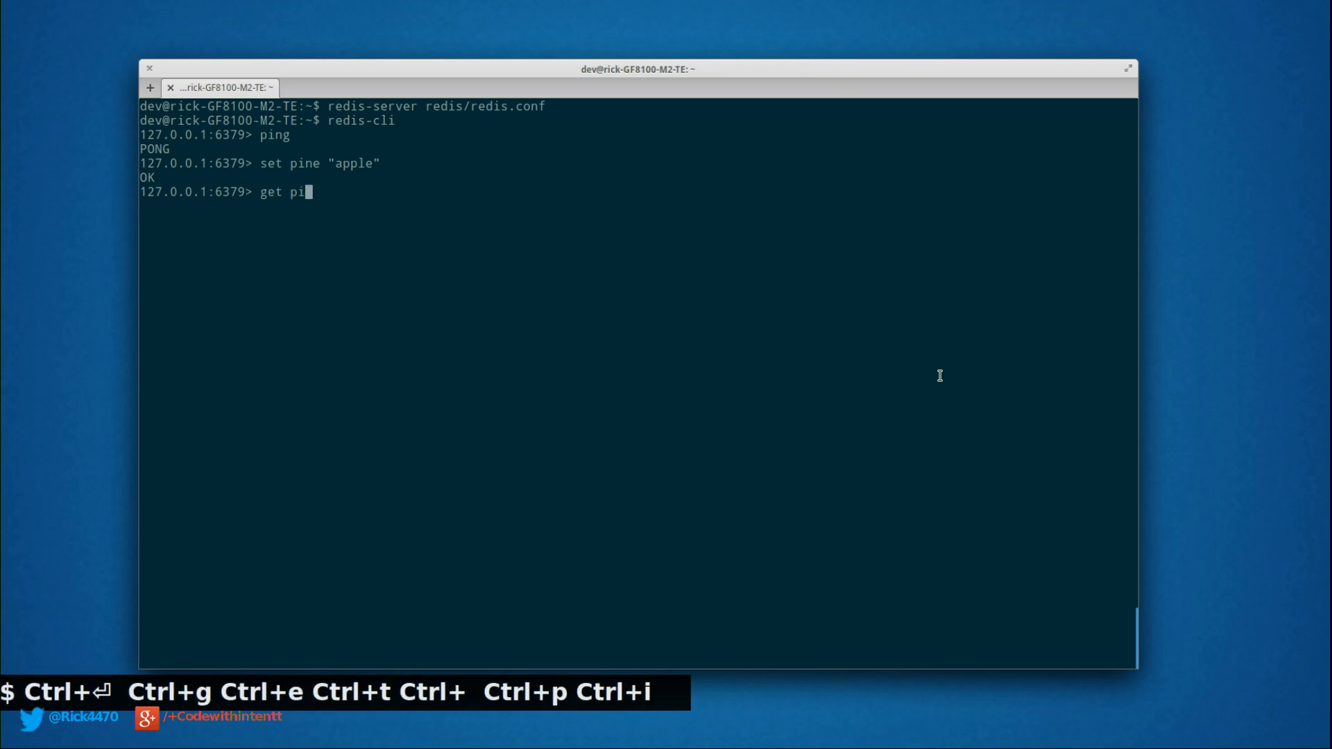
{"action": "key", "text": "Return"}
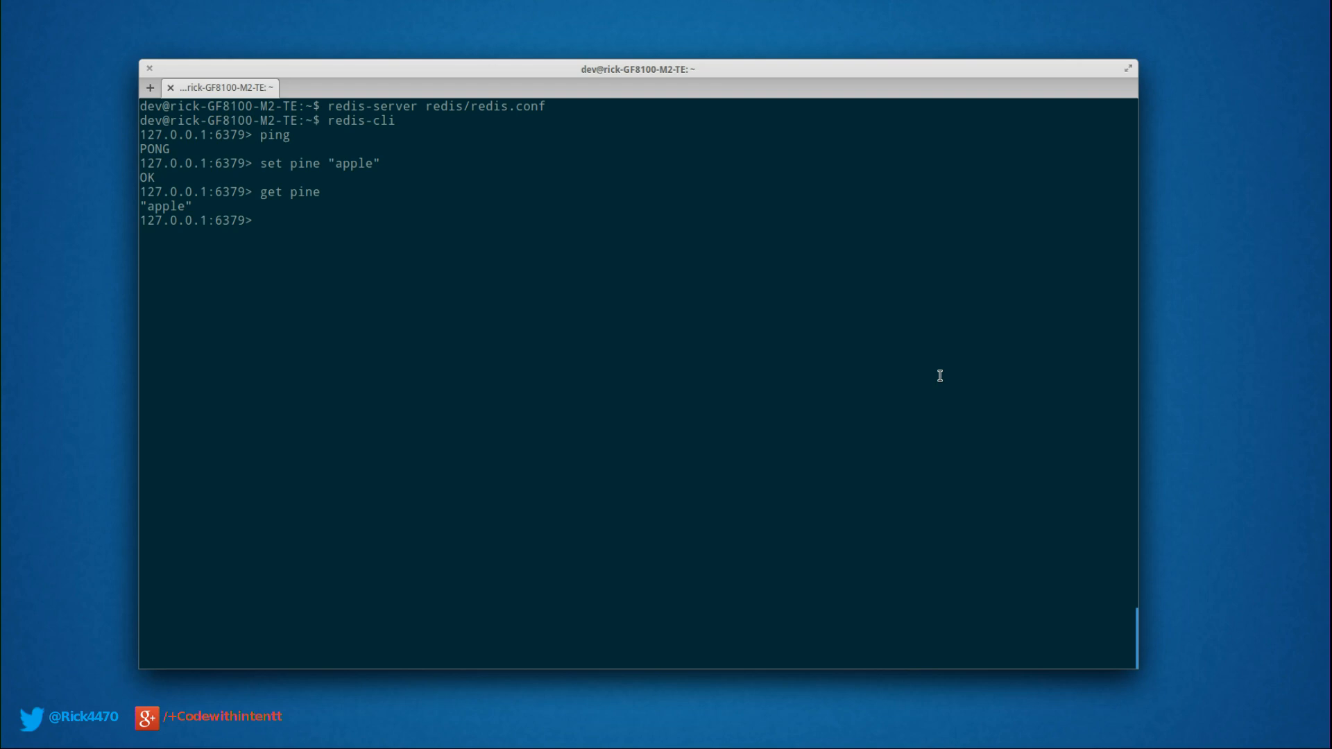
Step: Quit redis-cli back to the shell prompt
{"action": "type", "text": "quir"}
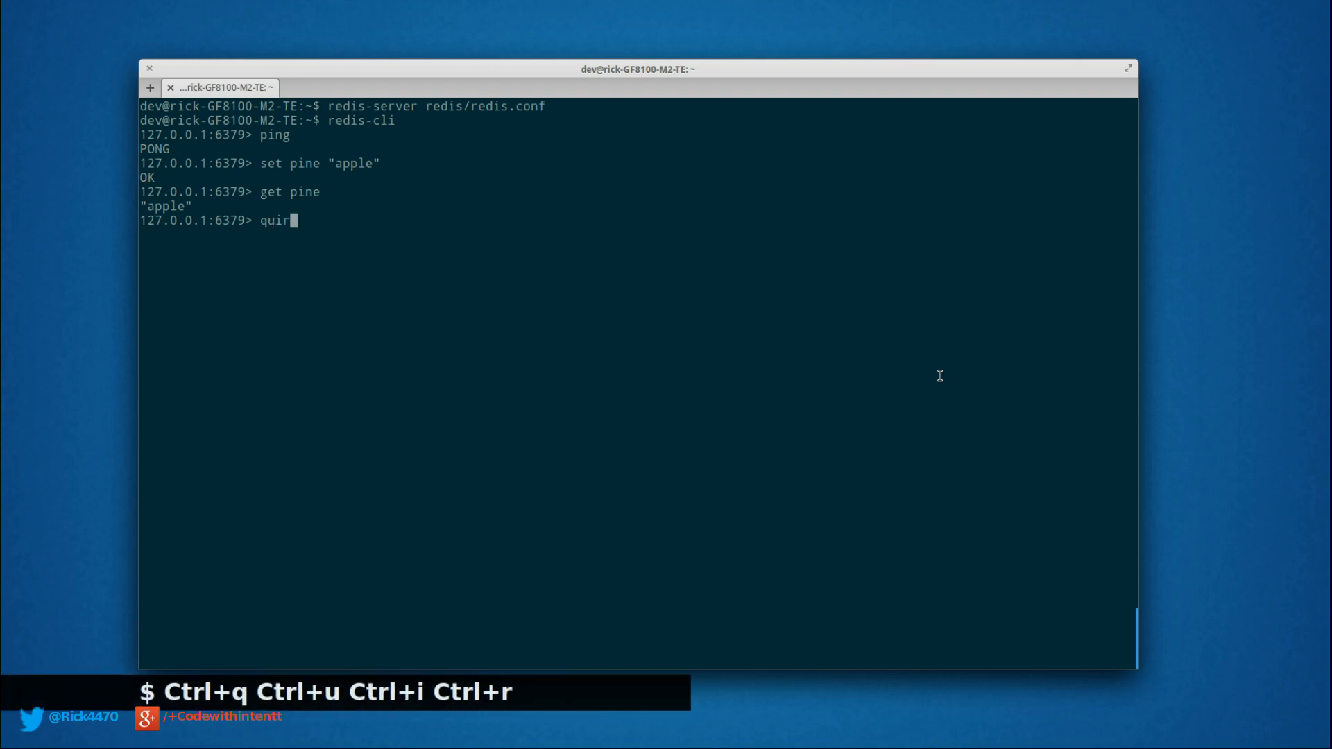
{"action": "key", "text": "Return"}
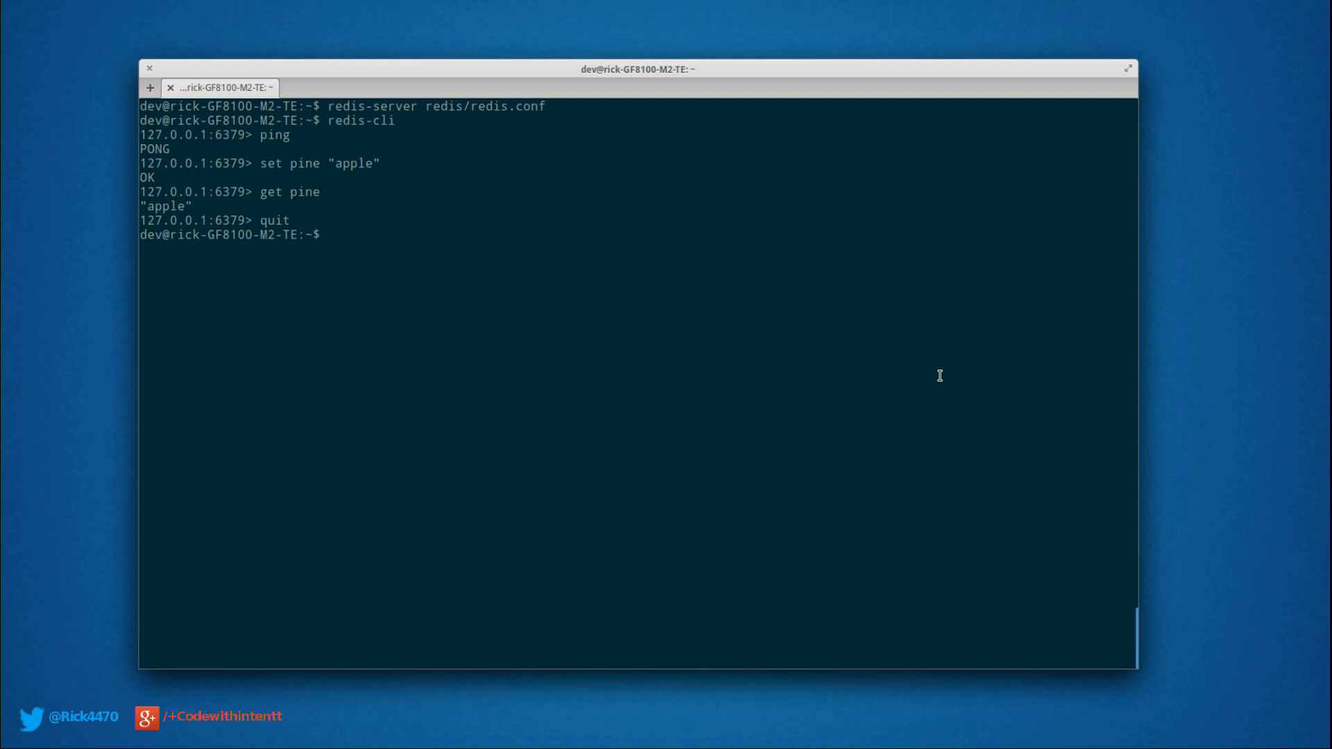
Step: Kill the running Redis server processes with killall redis-server
{"action": "type", "text": "killa"}
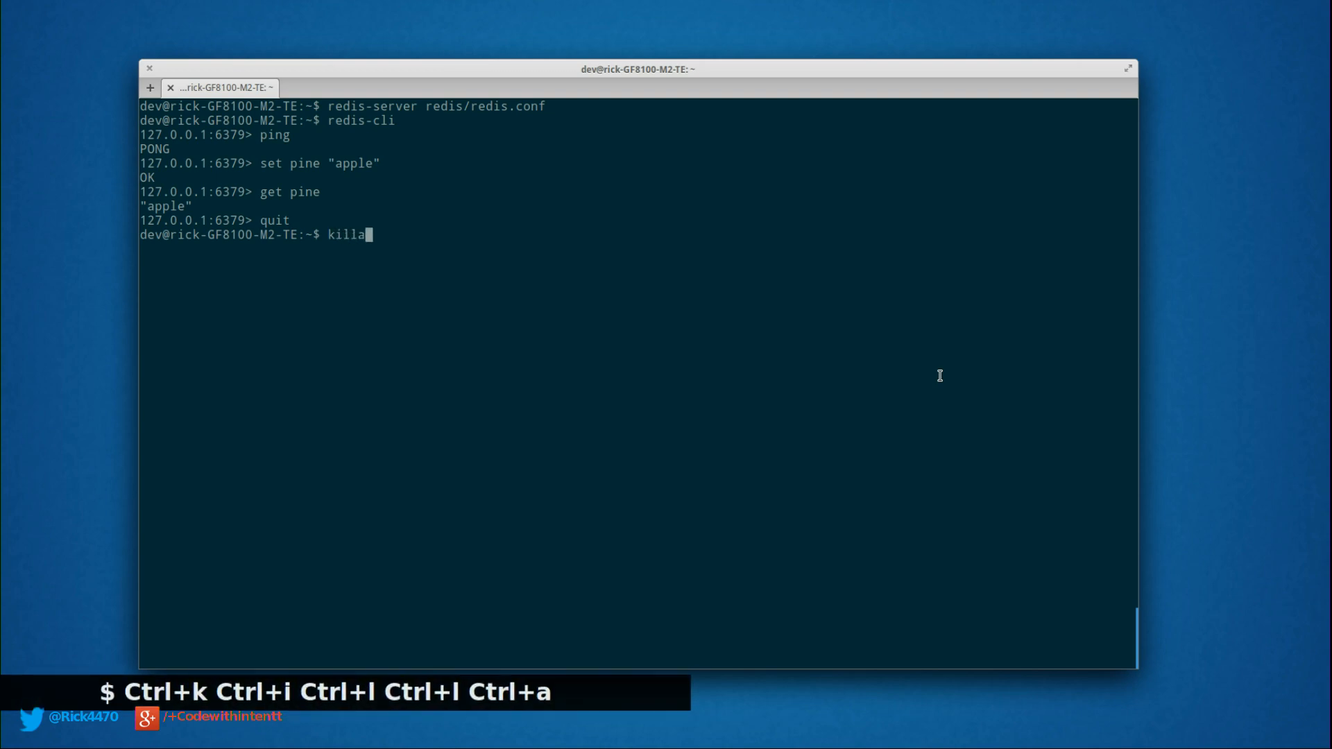
{"action": "type", "text": "ll redis"}
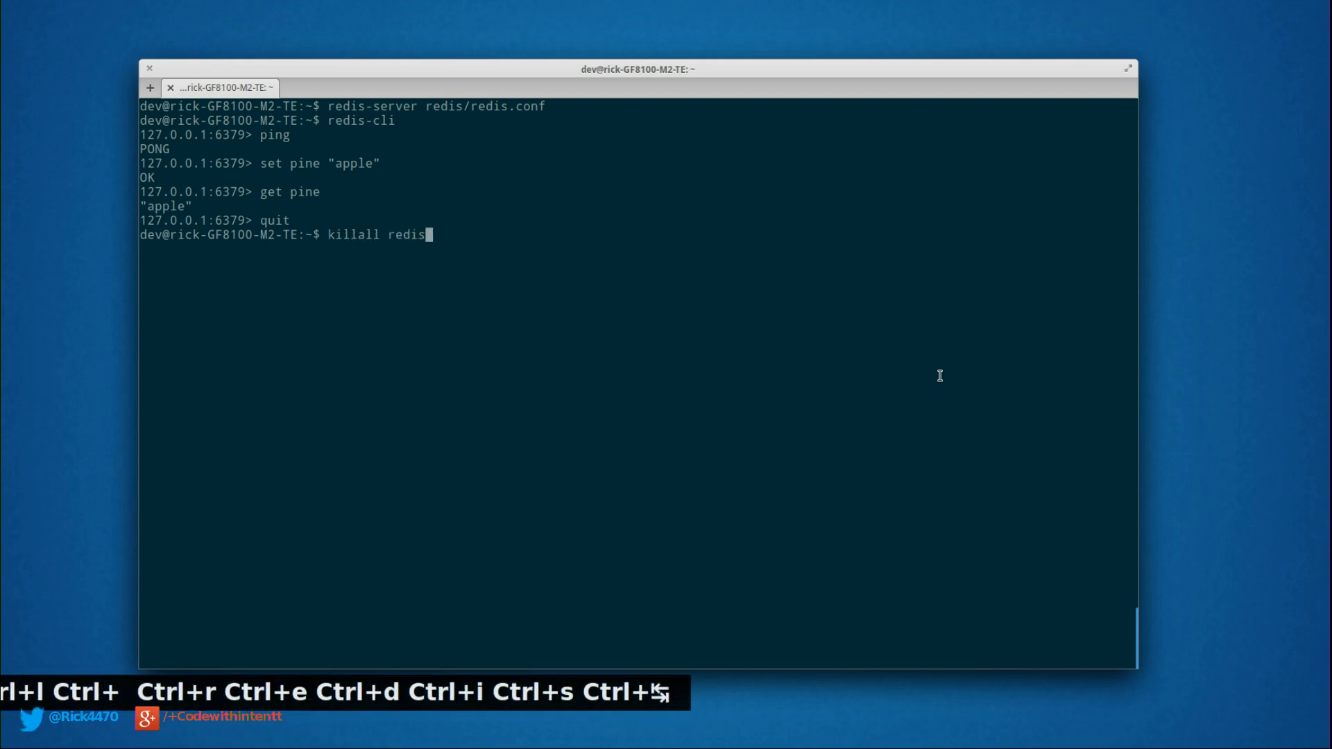
{"action": "key", "text": "Return"}
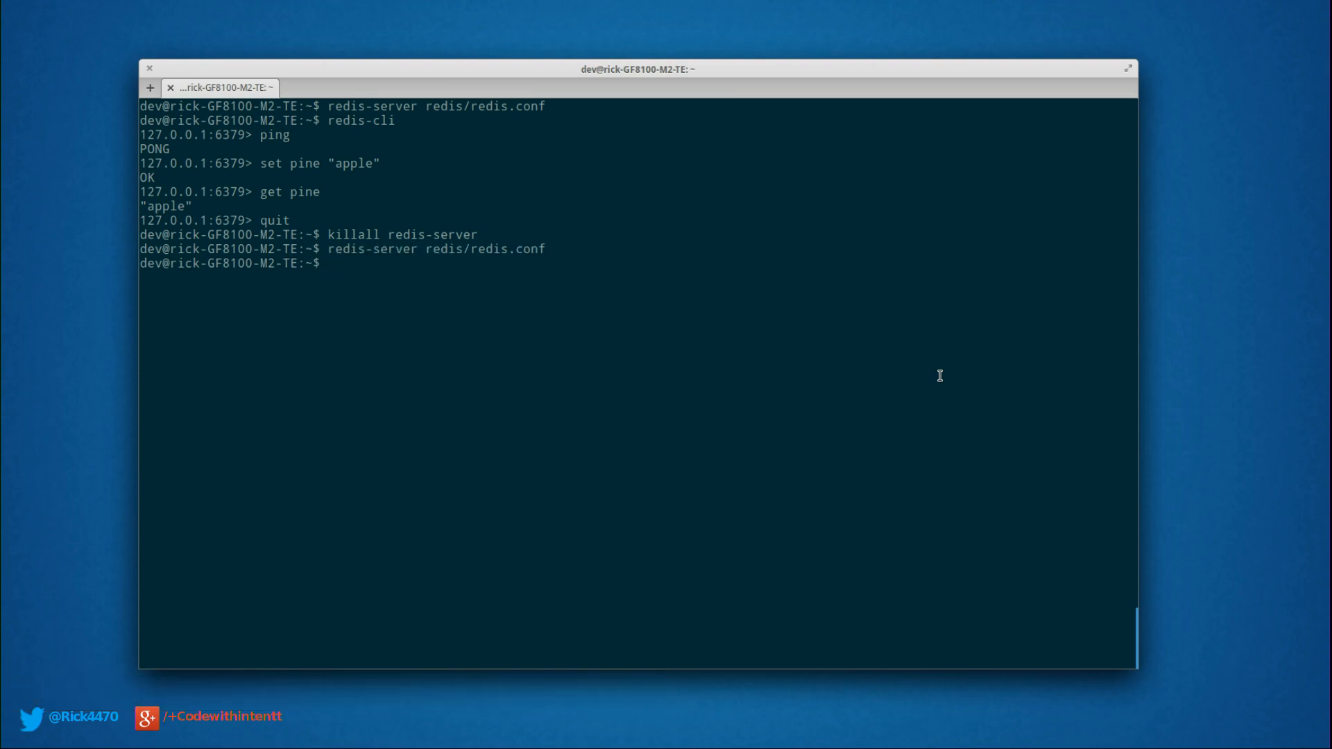
Step: Print the Redis version with redis-server -v, reporting v=2.8.3, jemalloc-3.2.0, 64 bits
{"action": "type", "text": "redis-server -"}
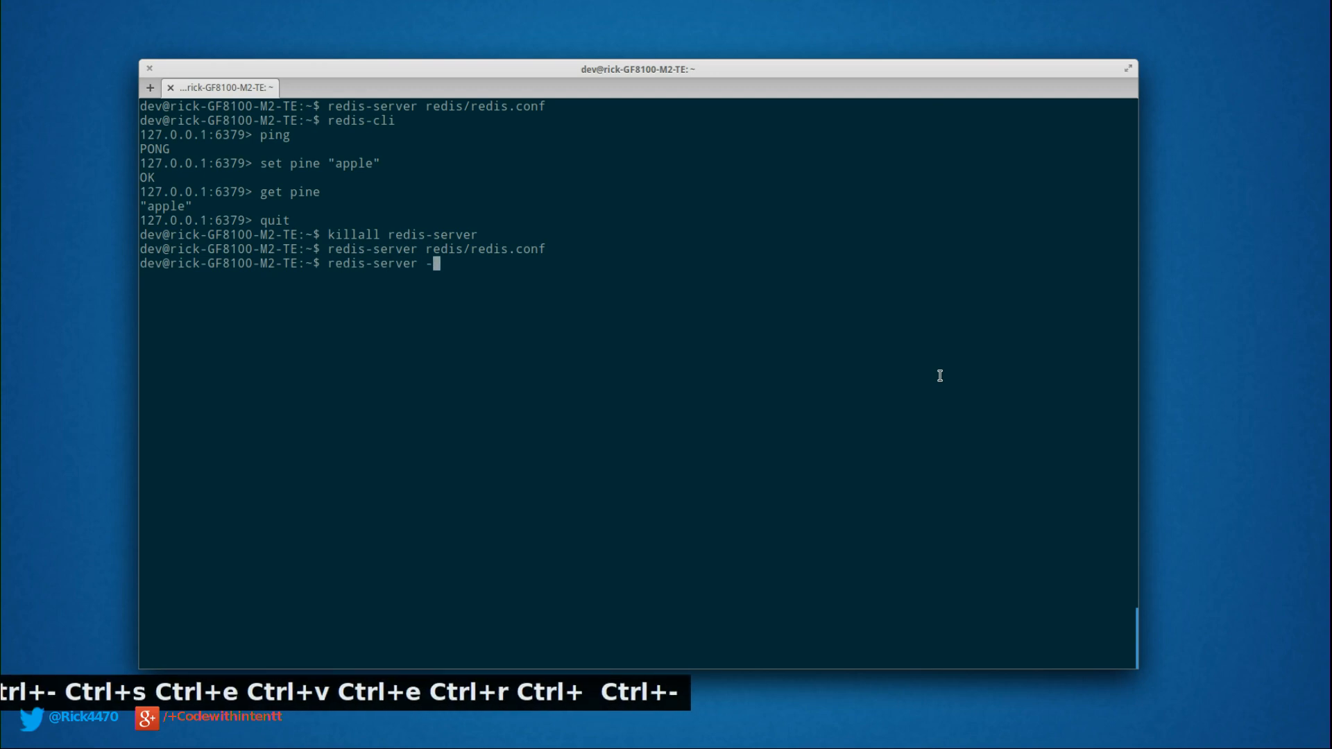
{"action": "key", "text": "Return"}
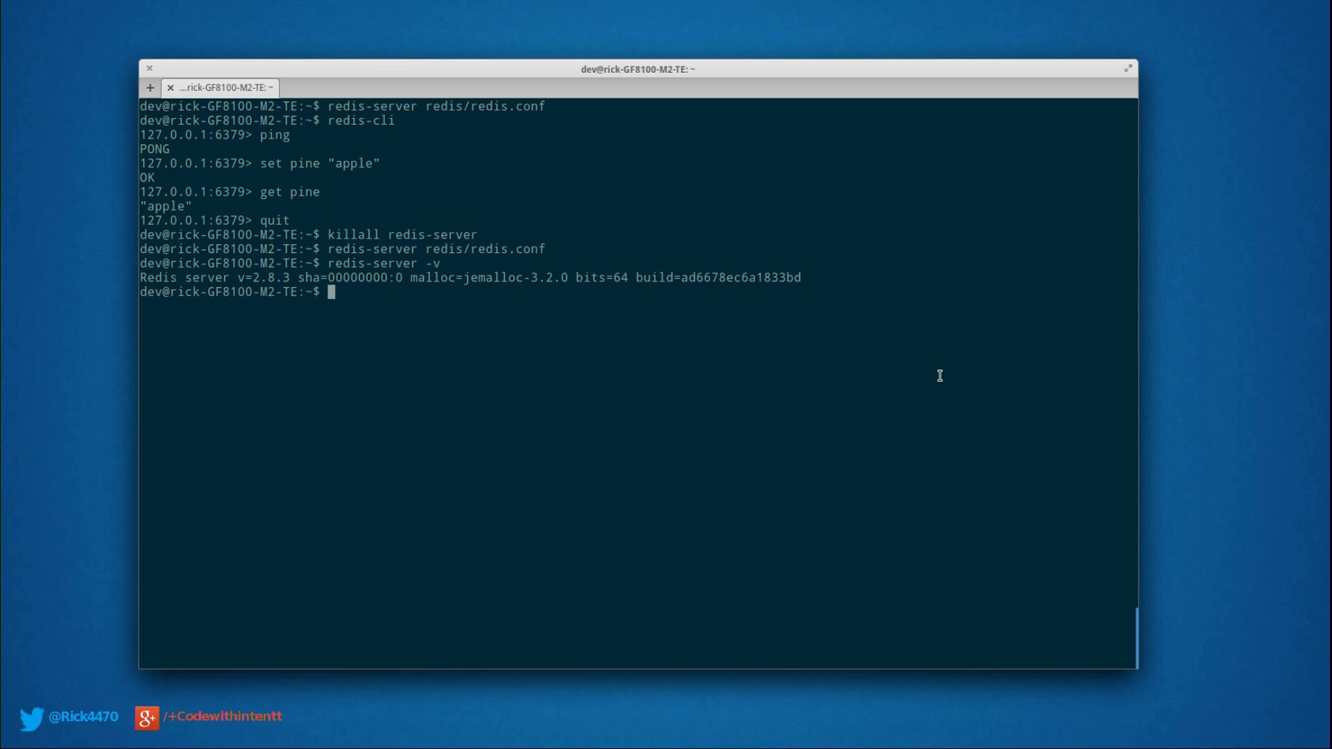
{"action": "mouse_move", "coordinate": [1058, 389]}
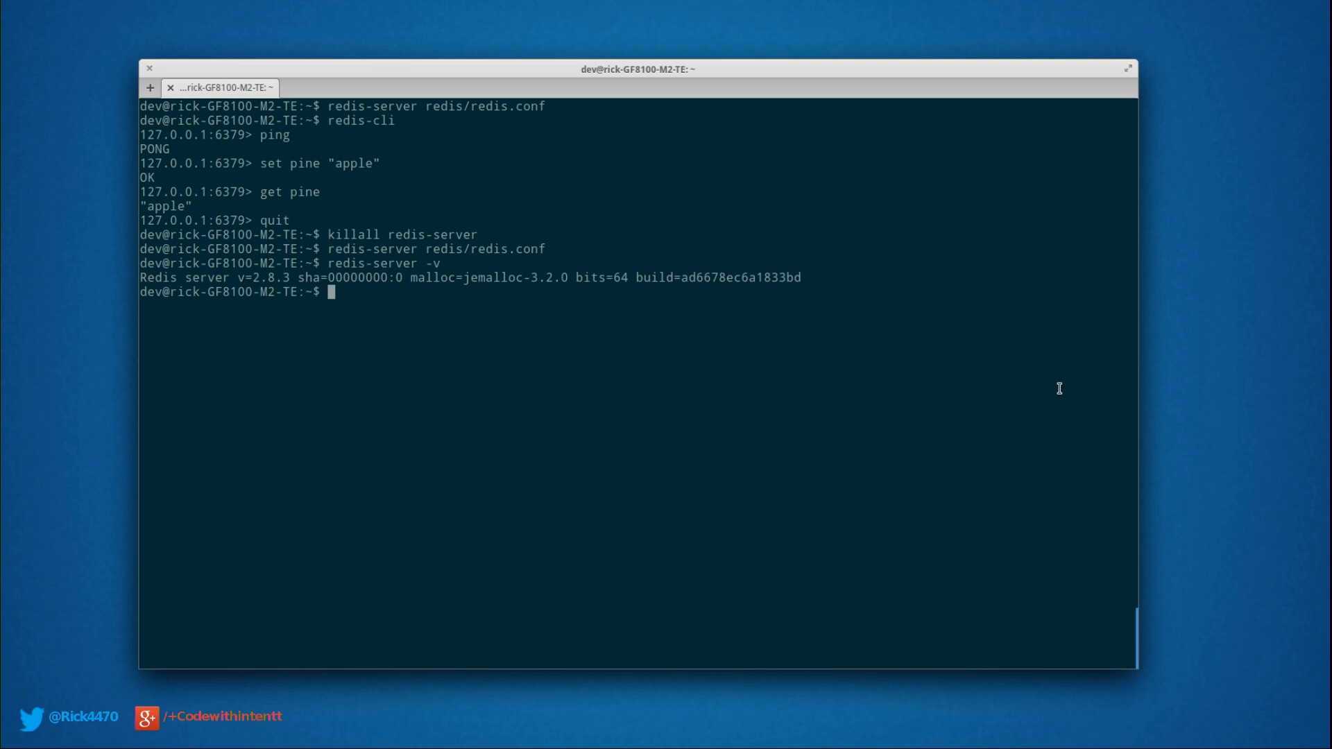
{"action": "mouse_move", "coordinate": [994, 340]}
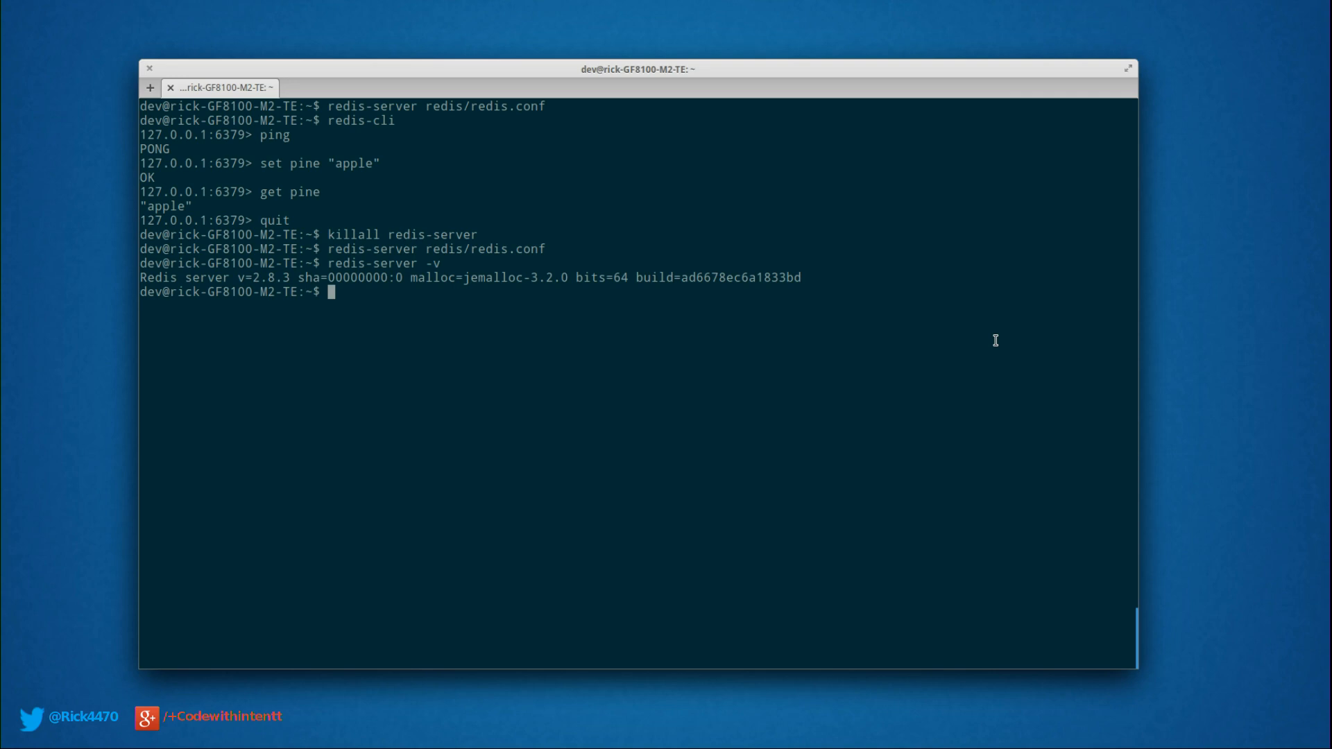